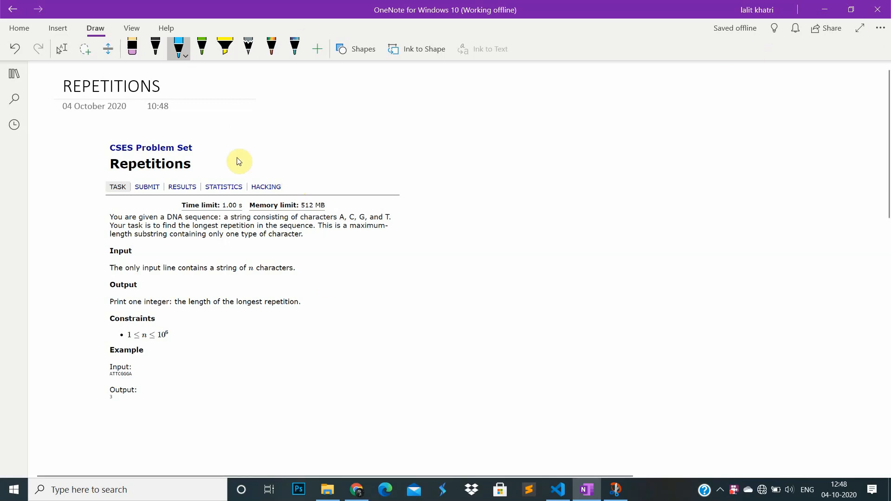
{"action": "mouse_move", "coordinate": [490, 138]}
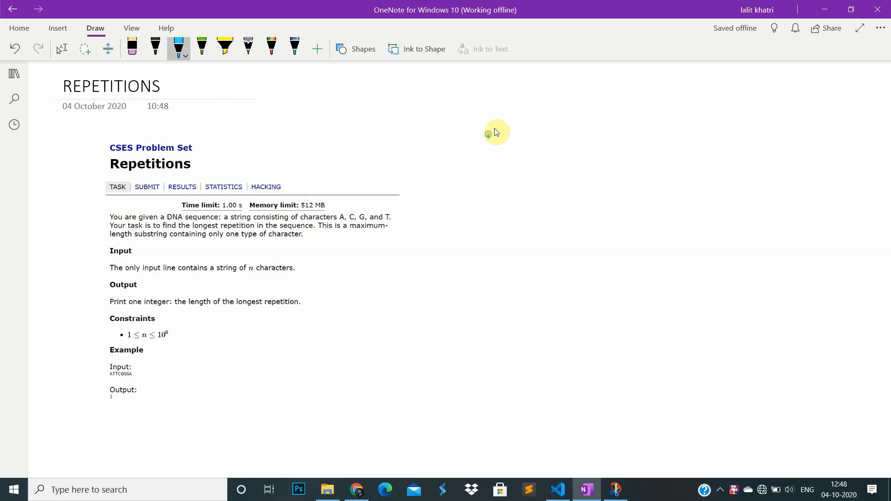
Step: Draw a long blue box with small arrows above it and a second box below for the string
{"action": "left_click_drag", "start_coordinate": [491, 133], "coordinate": [529, 188]}
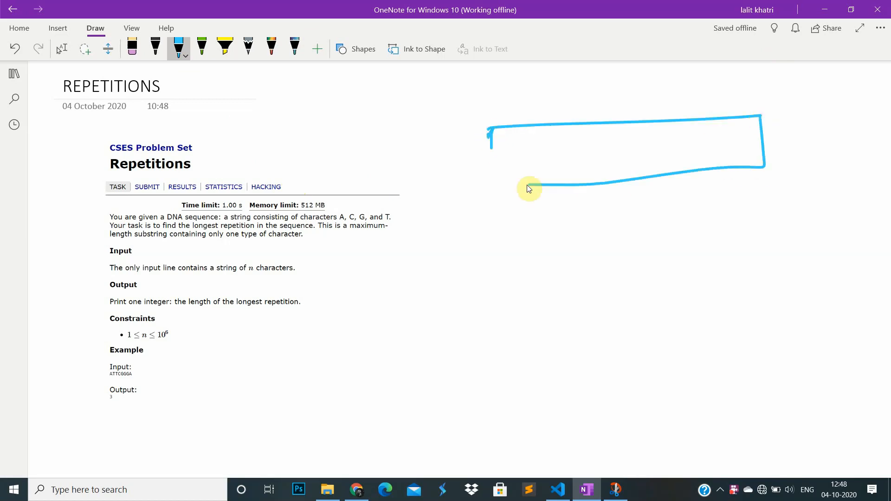
{"action": "left_click_drag", "start_coordinate": [528, 188], "coordinate": [531, 119]}
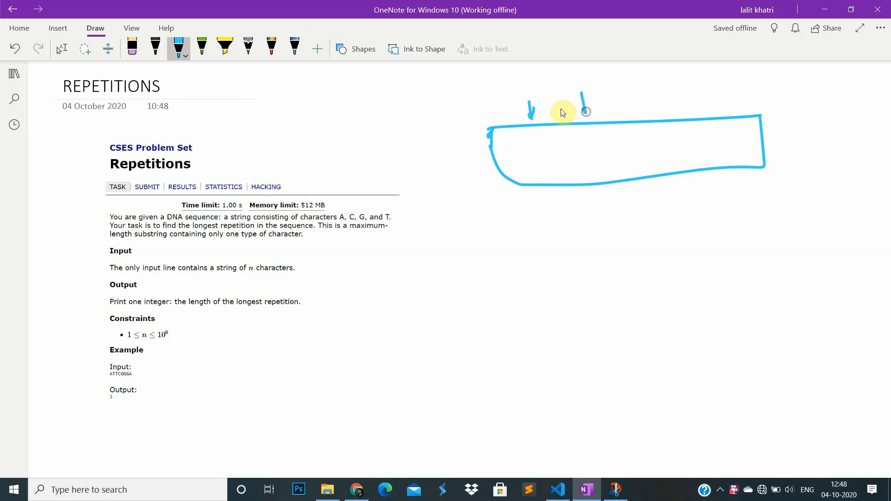
{"action": "left_click_drag", "start_coordinate": [531, 110], "coordinate": [595, 153]}
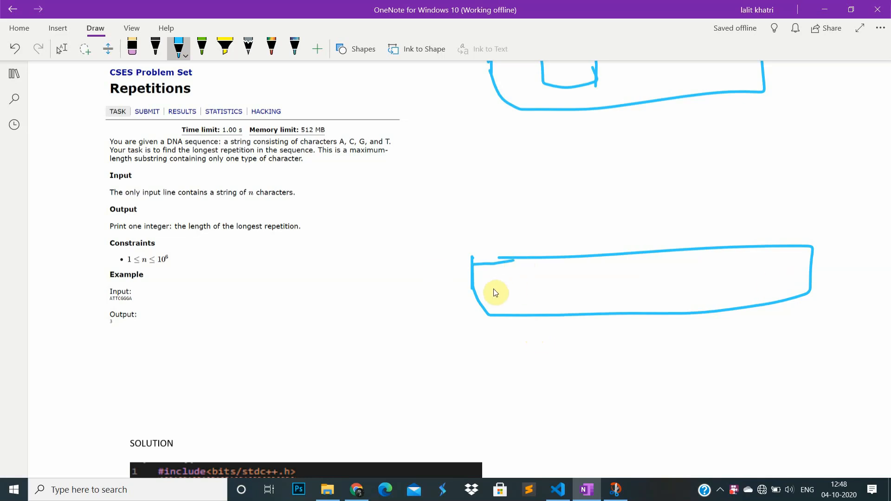
Step: Write the letters AAA CC G T in the lower box and a boxed Count = 1 above
{"action": "left_click_drag", "start_coordinate": [497, 295], "coordinate": [514, 287]}
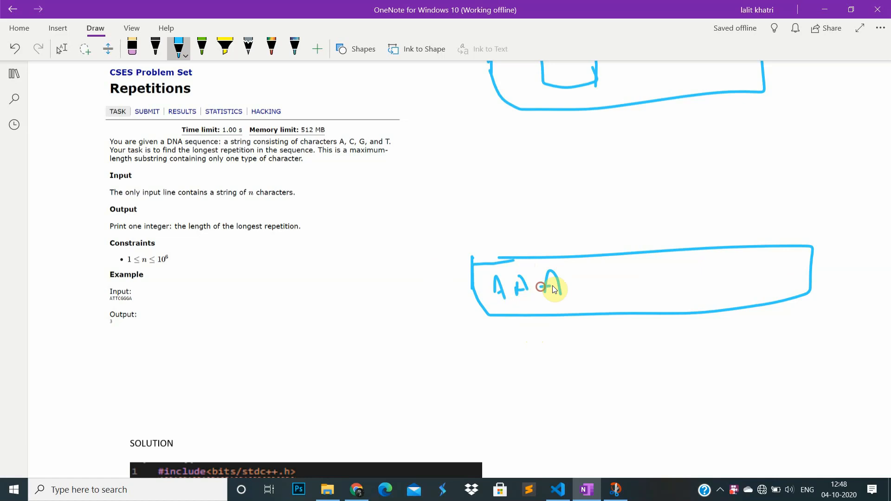
{"action": "left_click_drag", "start_coordinate": [541, 287], "coordinate": [685, 295]}
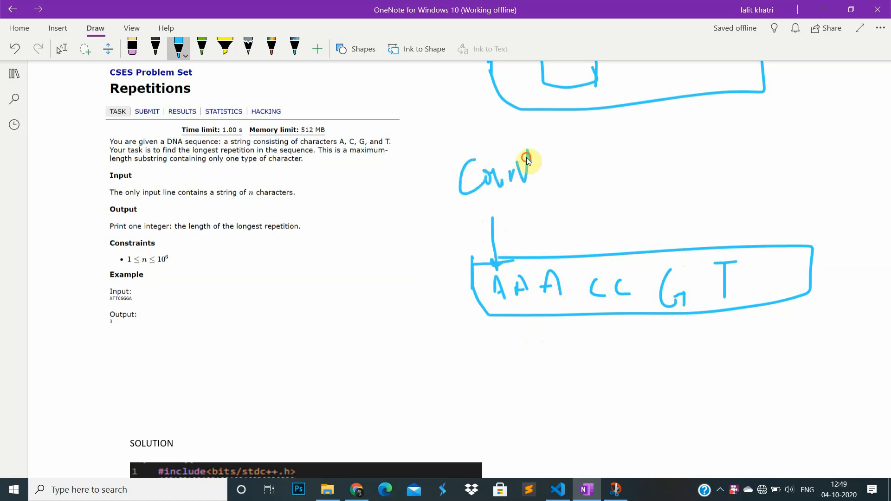
{"action": "left_click_drag", "start_coordinate": [571, 141], "coordinate": [576, 185]}
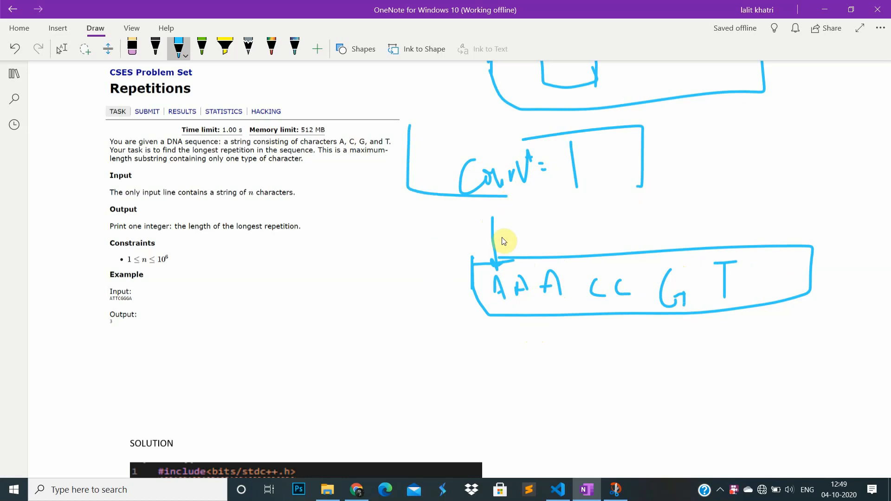
Step: Add arrows pointing down at the next letters of the string
{"action": "left_click_drag", "start_coordinate": [517, 216], "coordinate": [523, 257]}
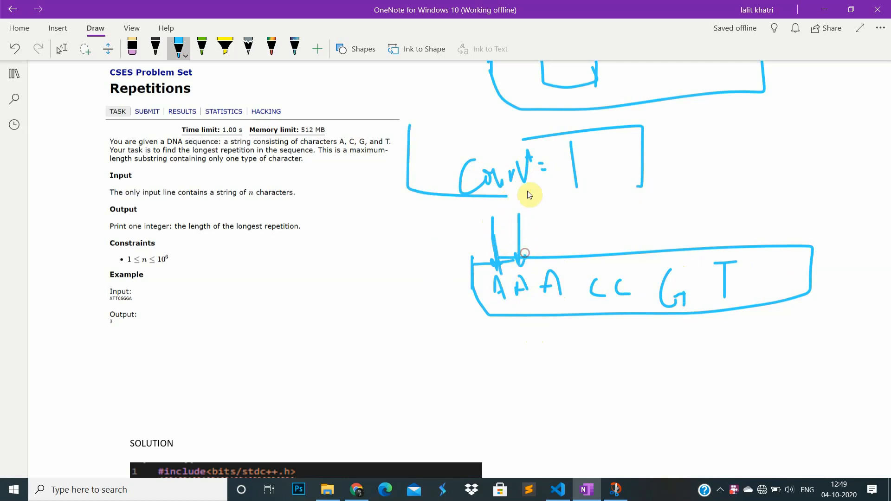
{"action": "left_click_drag", "start_coordinate": [528, 195], "coordinate": [557, 252]}
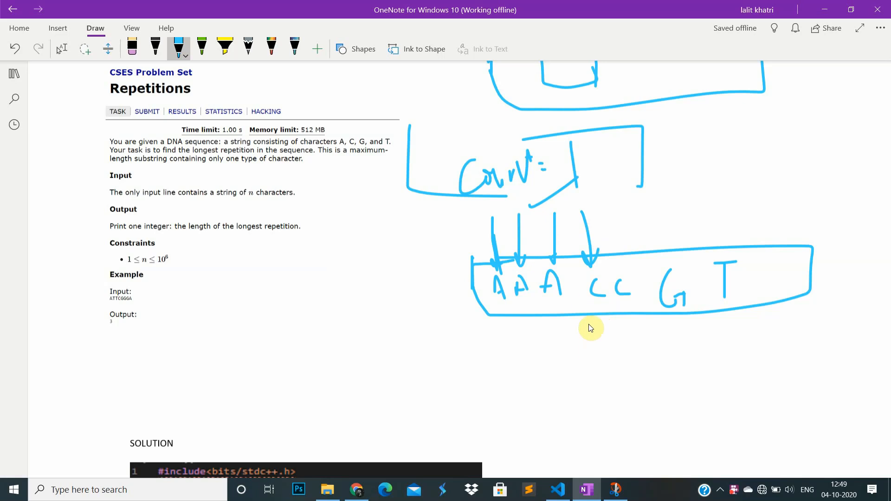
{"action": "scroll", "scroll_direction": "down", "scroll_amount": 3}
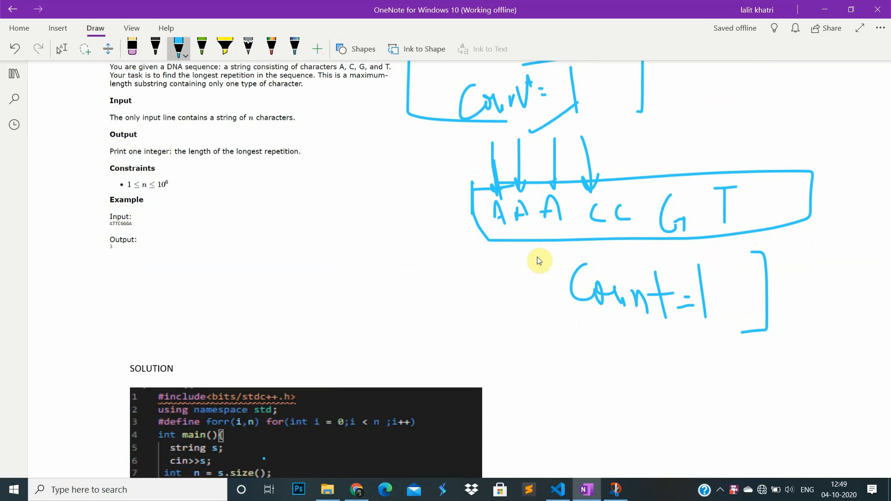
Step: Bring the C++ solution into view and underline the count initialisation line
{"action": "scroll", "scroll_direction": "down", "scroll_amount": 3}
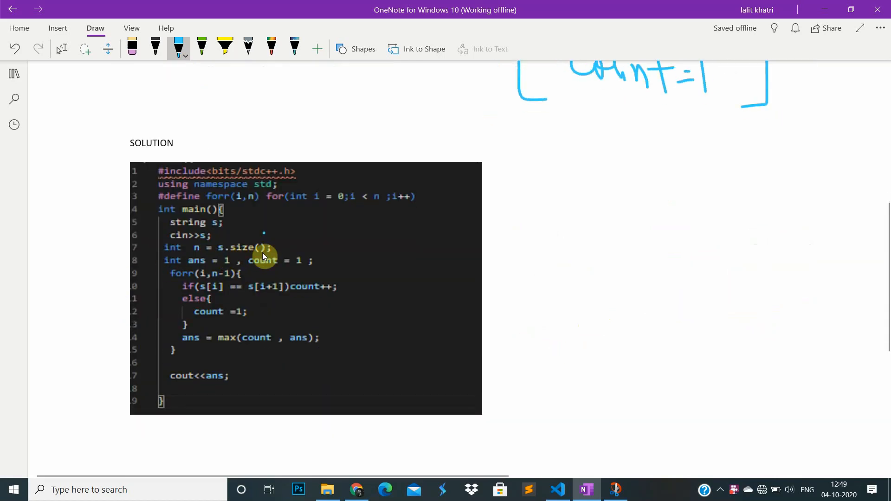
{"action": "left_click_drag", "start_coordinate": [313, 260], "coordinate": [335, 253]}
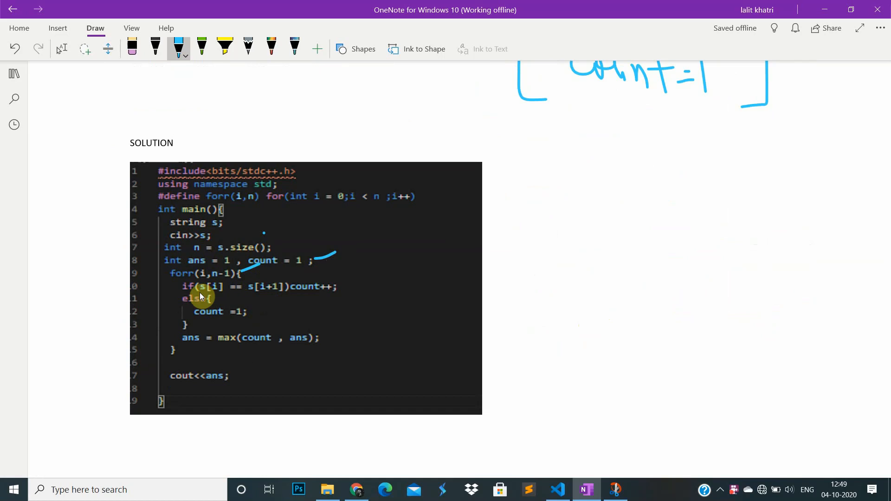
{"action": "mouse_move", "coordinate": [227, 298]}
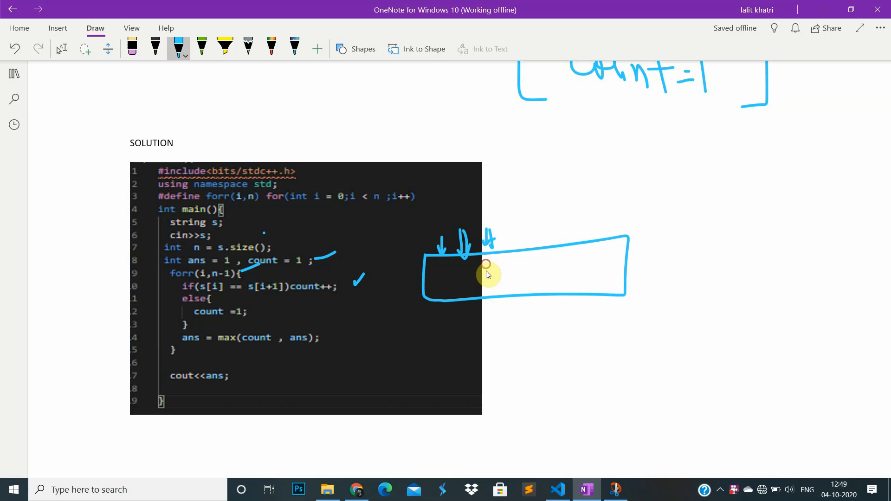
Step: Scroll down through the annotated solution code
{"action": "scroll", "scroll_direction": "down", "scroll_amount": 3}
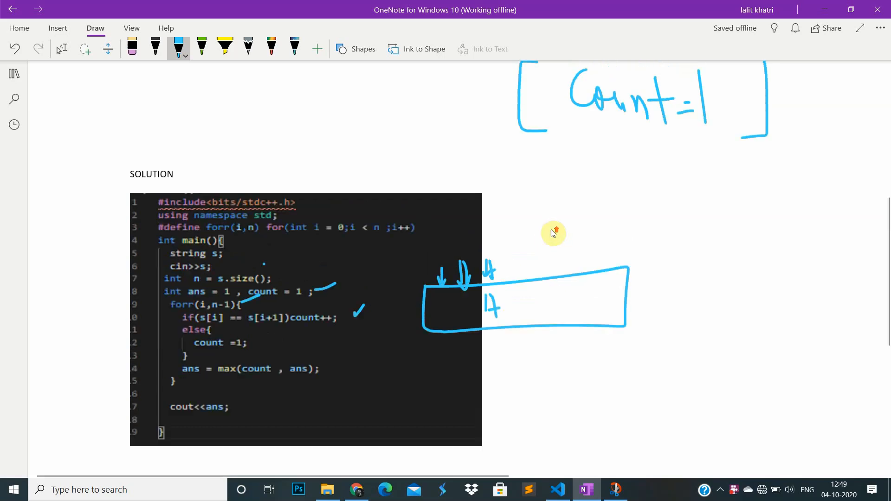
{"action": "scroll", "scroll_direction": "down", "scroll_amount": 3}
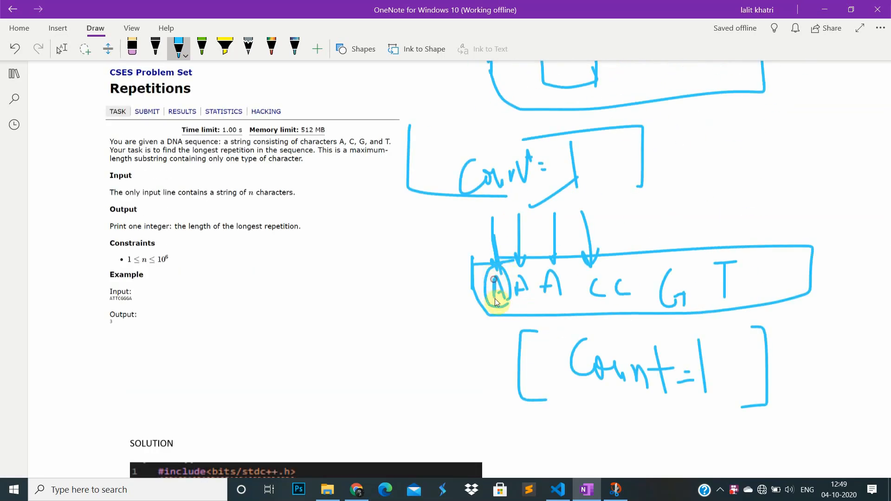
Step: Circle the first A of the string and draw a boxed, circled A with an arrow left of it
{"action": "left_click_drag", "start_coordinate": [495, 298], "coordinate": [514, 262]}
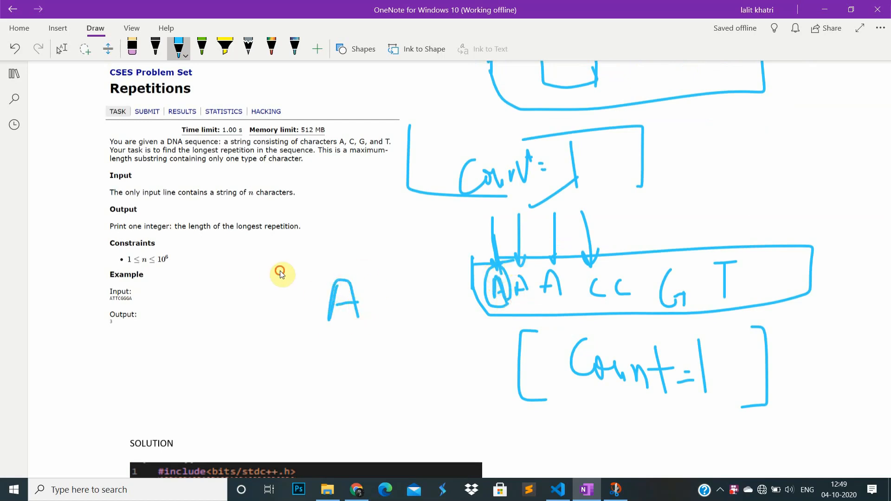
{"action": "left_click_drag", "start_coordinate": [278, 270], "coordinate": [318, 257]}
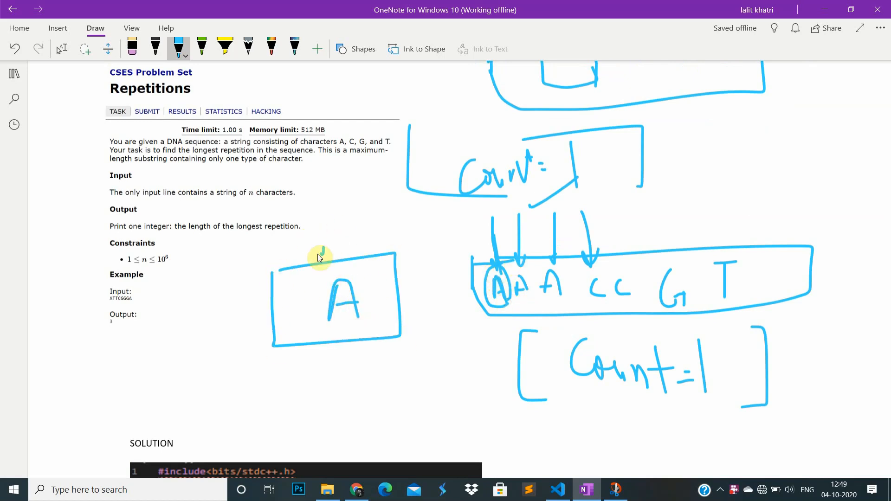
{"action": "left_click_drag", "start_coordinate": [327, 262], "coordinate": [364, 300]}
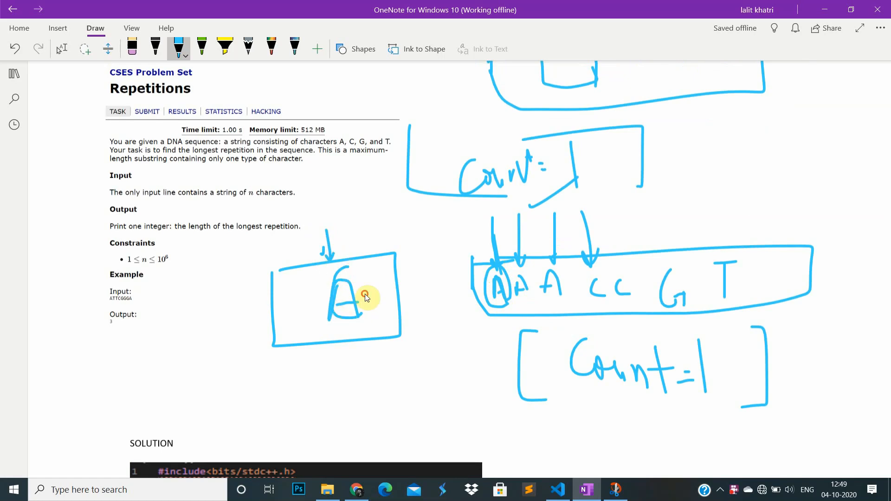
{"action": "left_click_drag", "start_coordinate": [355, 301], "coordinate": [341, 279]}
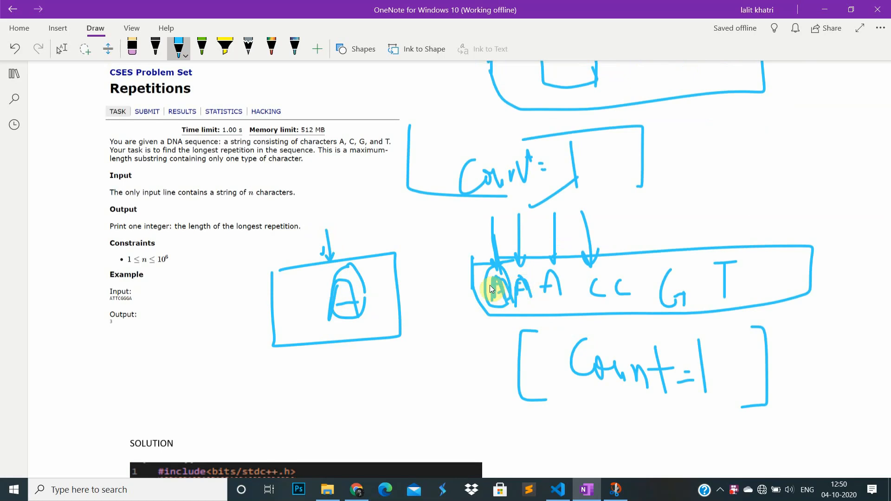
{"action": "scroll", "scroll_direction": "down", "scroll_amount": 3}
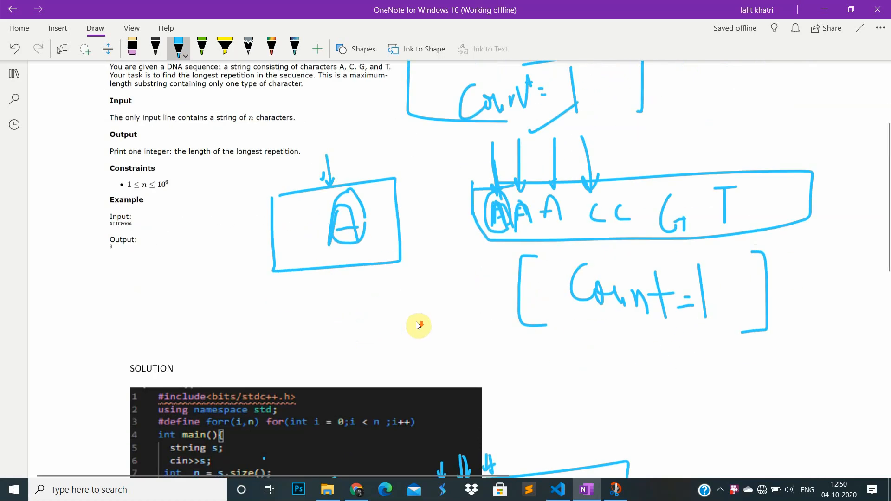
Step: Box the ans = max(count, ans) line in the solution code
{"action": "scroll", "scroll_direction": "down", "scroll_amount": 3}
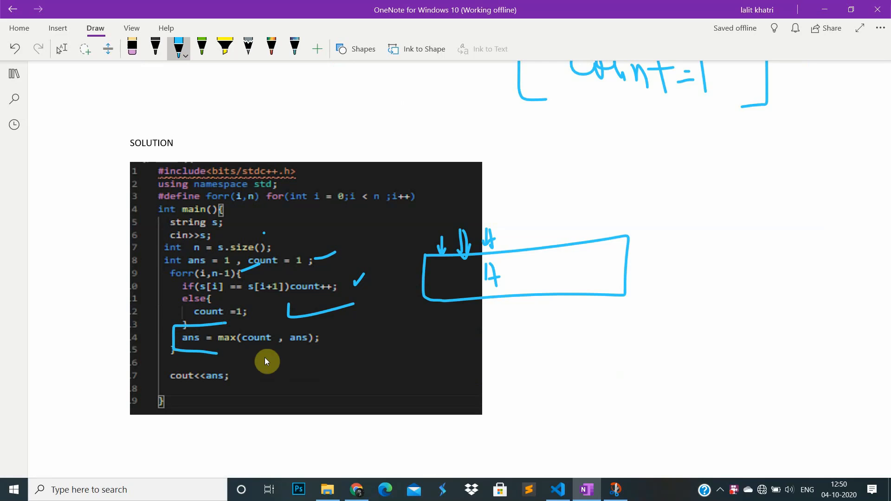
{"action": "left_click_drag", "start_coordinate": [268, 362], "coordinate": [353, 345]}
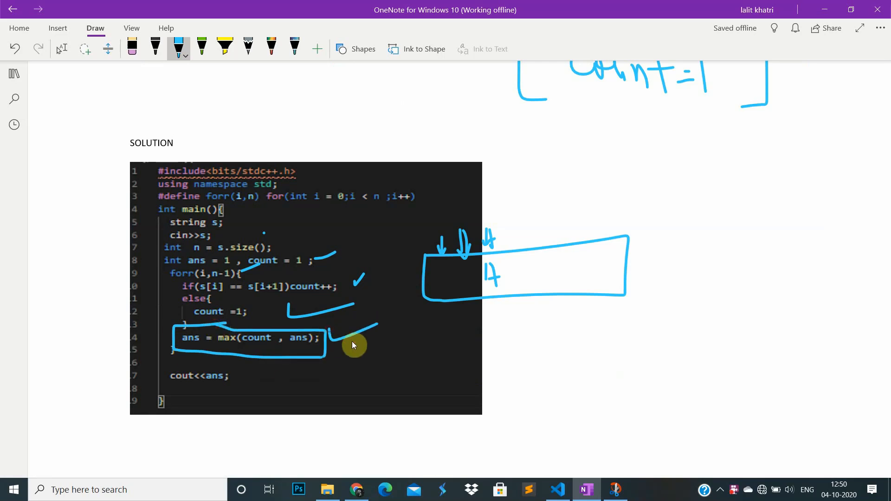
{"action": "scroll", "scroll_direction": "down", "scroll_amount": 3}
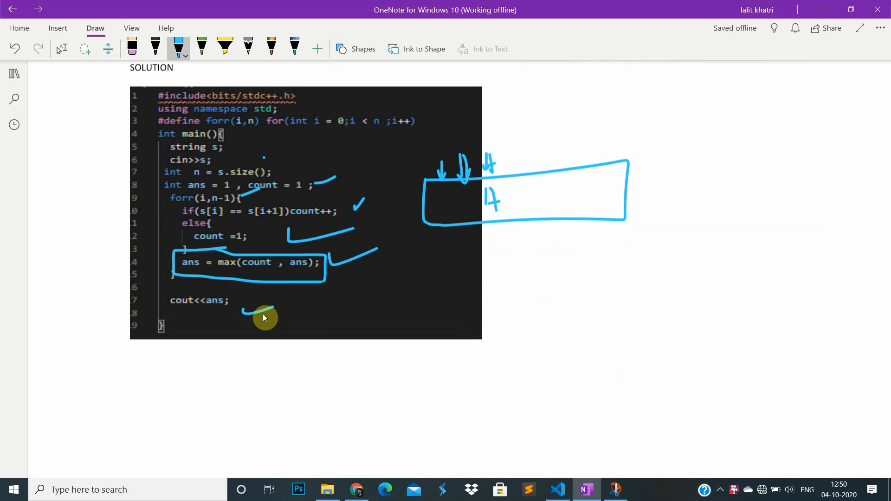
{"action": "scroll", "scroll_direction": "down", "scroll_amount": 3}
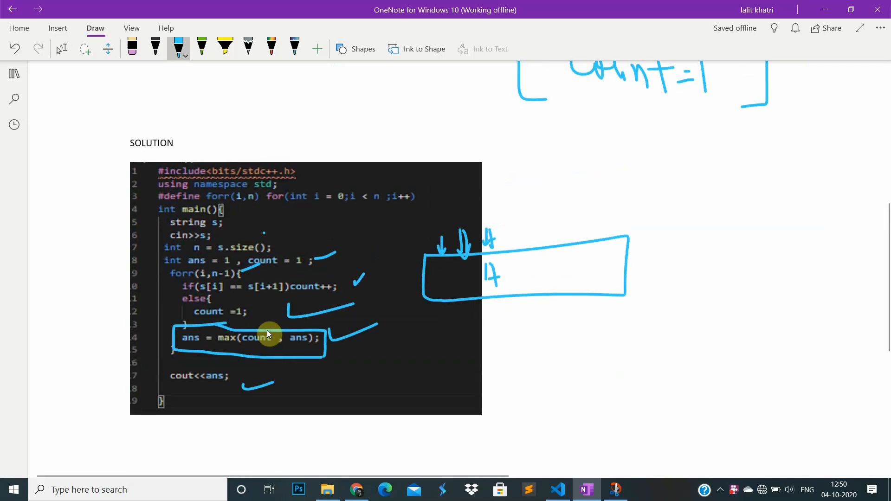